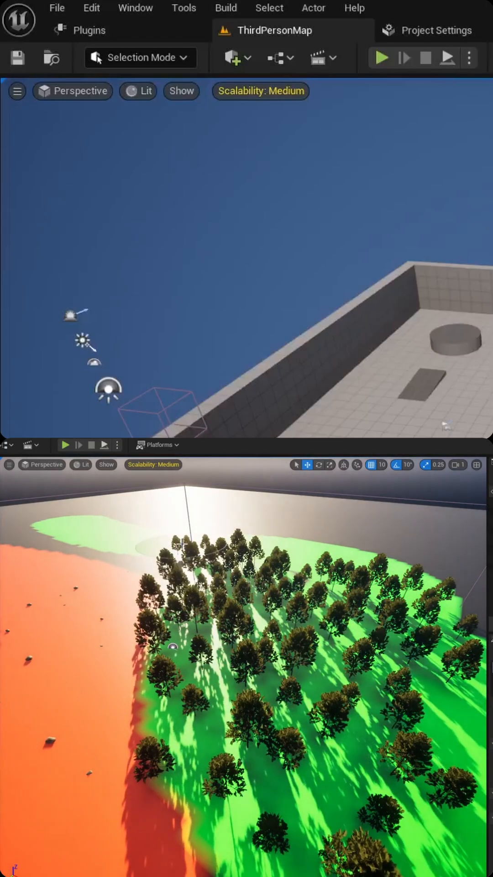
- Search the plugins for 'procedural content' and confirm the PCG Framework plugin is enabled
{"action": "left_click", "coordinate": [89, 30]}
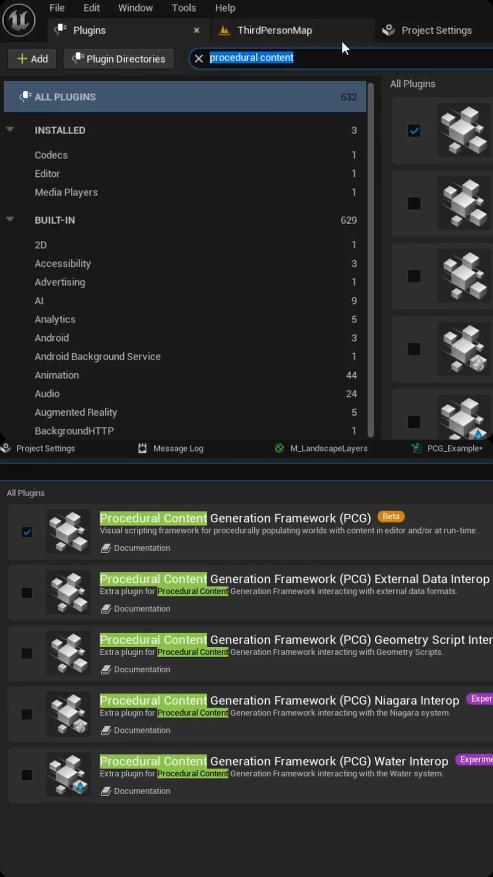
- Create a new level from the Open World template, starting from ThirdPersonMap
{"action": "left_click", "coordinate": [287, 30]}
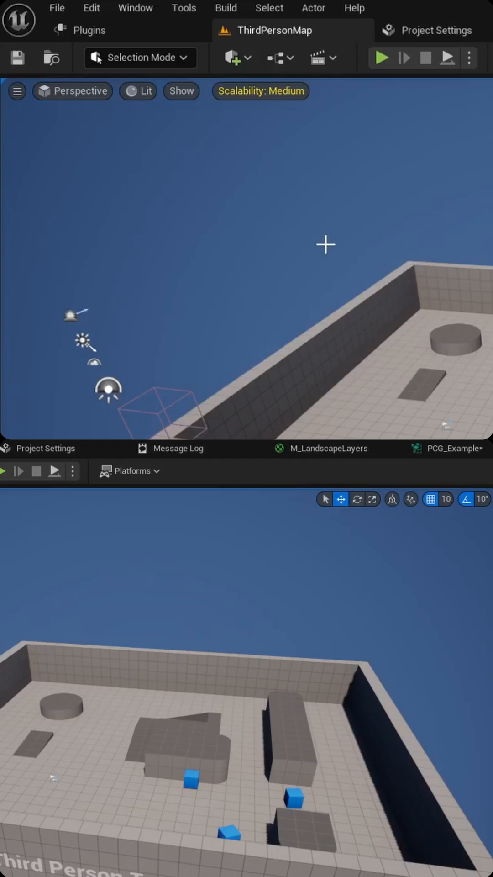
{"action": "left_click", "coordinate": [56, 8]}
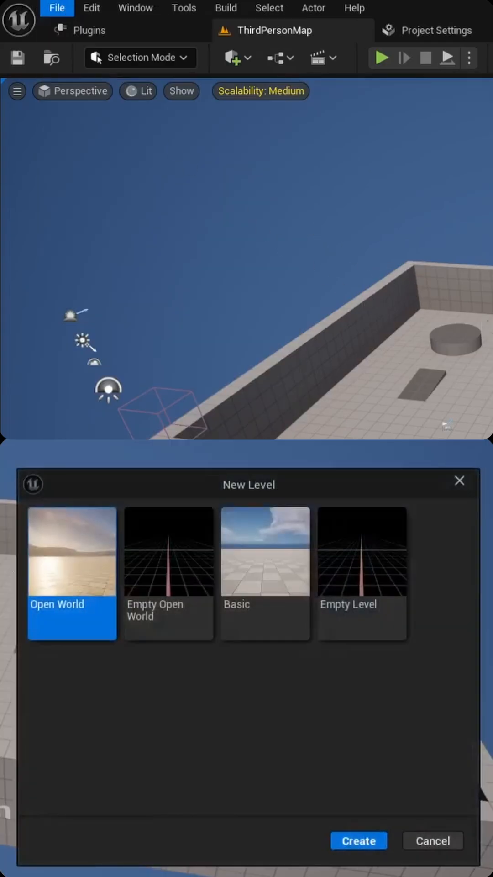
{"action": "left_click", "coordinate": [357, 840]}
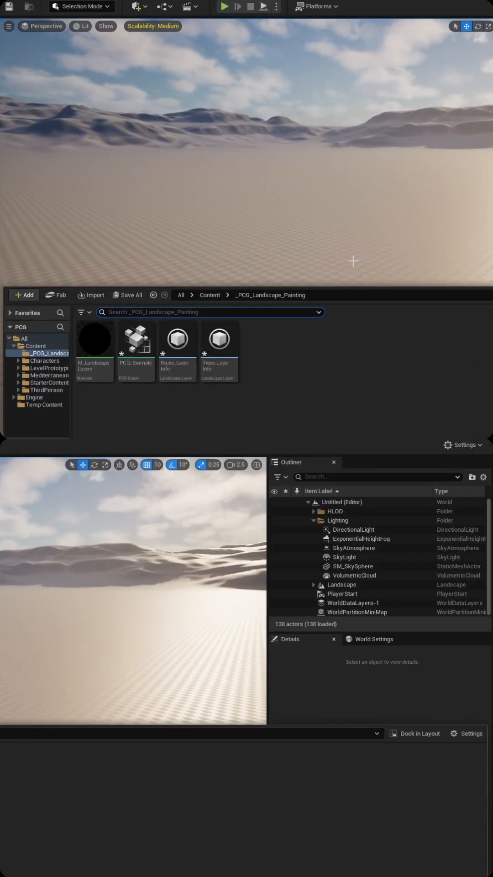
{"action": "left_click", "coordinate": [94, 340]}
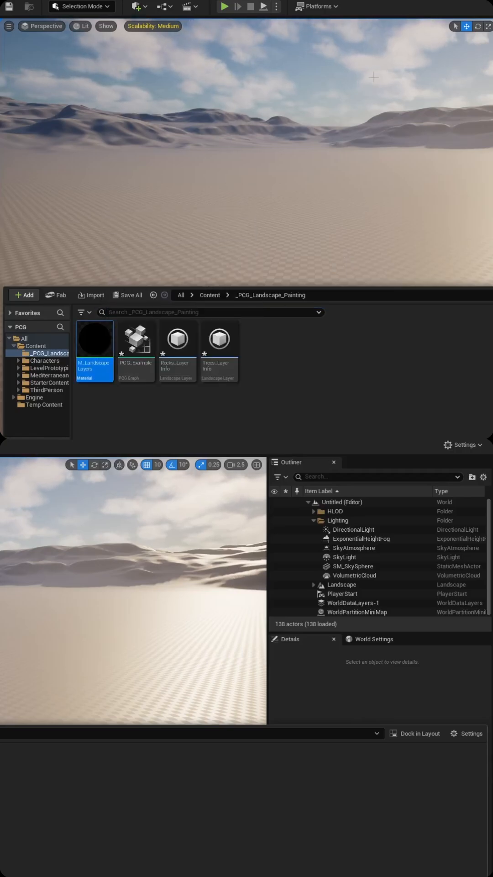
{"action": "double_click", "coordinate": [94, 340]}
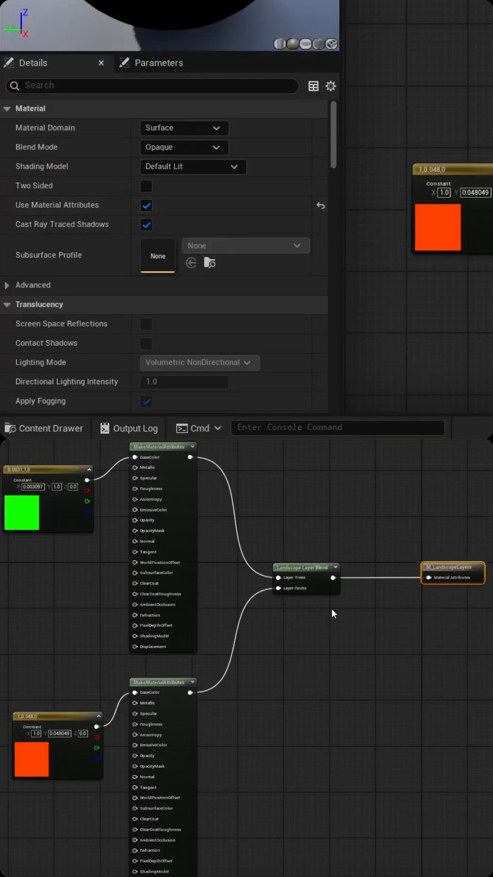
{"action": "left_click", "coordinate": [306, 567]}
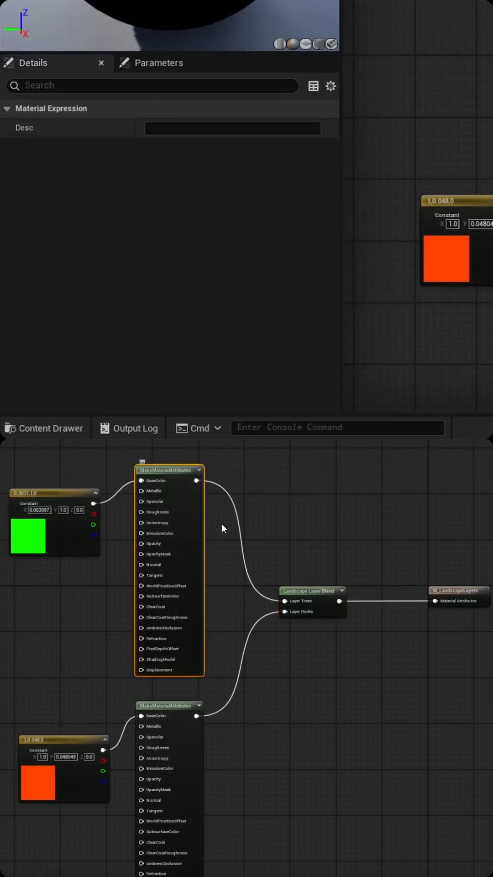
{"action": "left_click", "coordinate": [28, 535]}
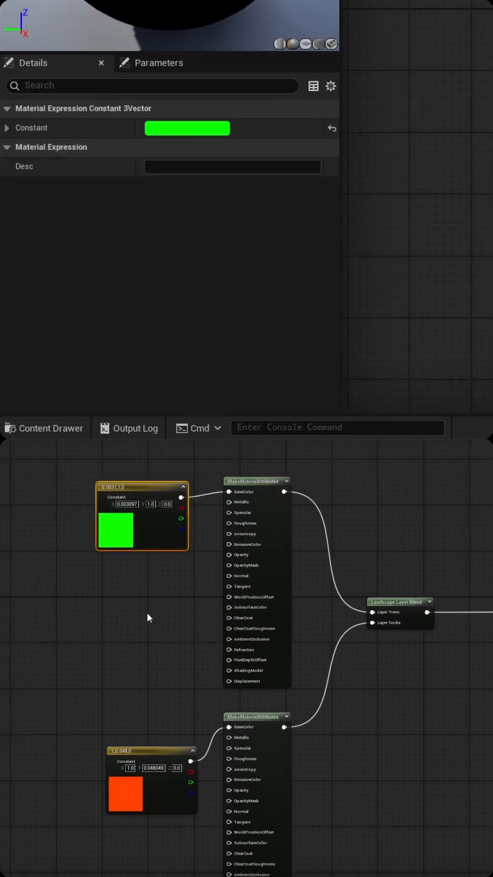
{"action": "mouse_move", "coordinate": [149, 543]}
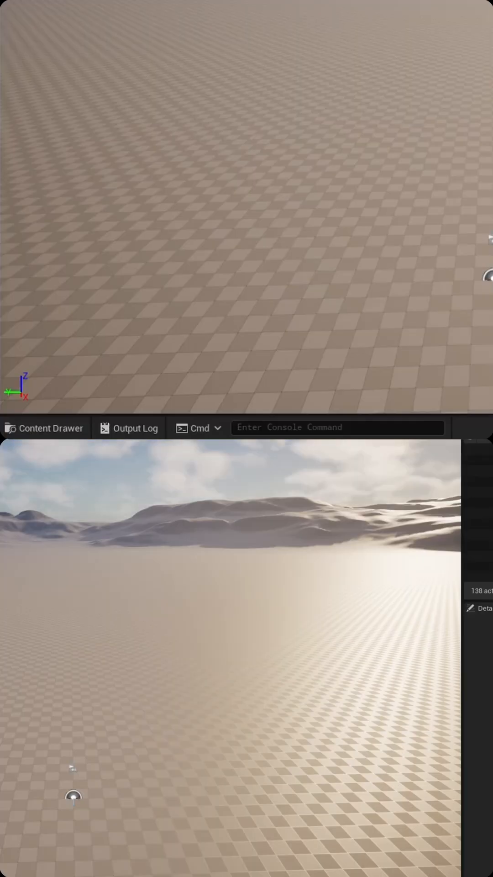
- Open the PCG_Example graph from the landscape painting content folder
{"action": "left_click", "coordinate": [43, 428]}
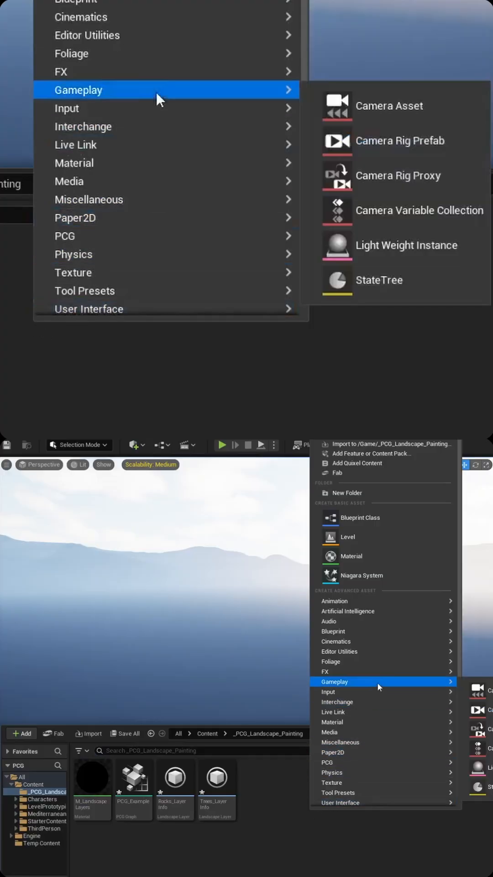
{"action": "mouse_move", "coordinate": [64, 235]}
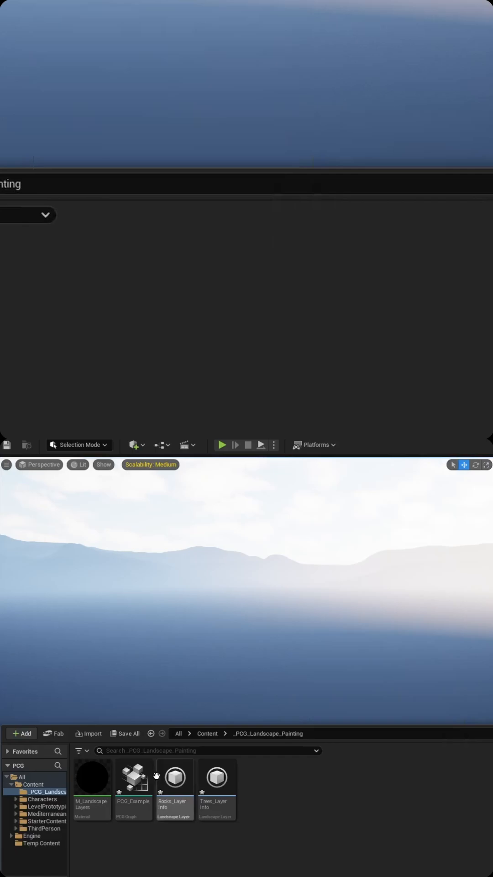
{"action": "double_click", "coordinate": [133, 778]}
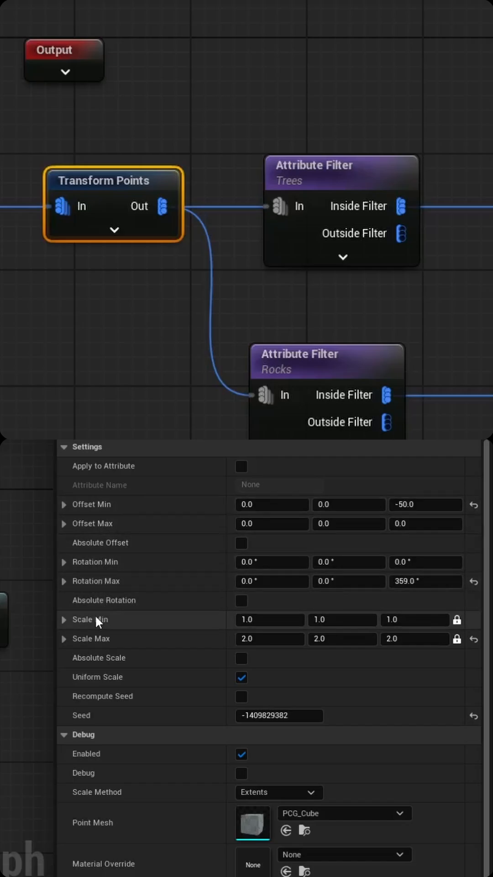
{"action": "mouse_move", "coordinate": [7, 619]}
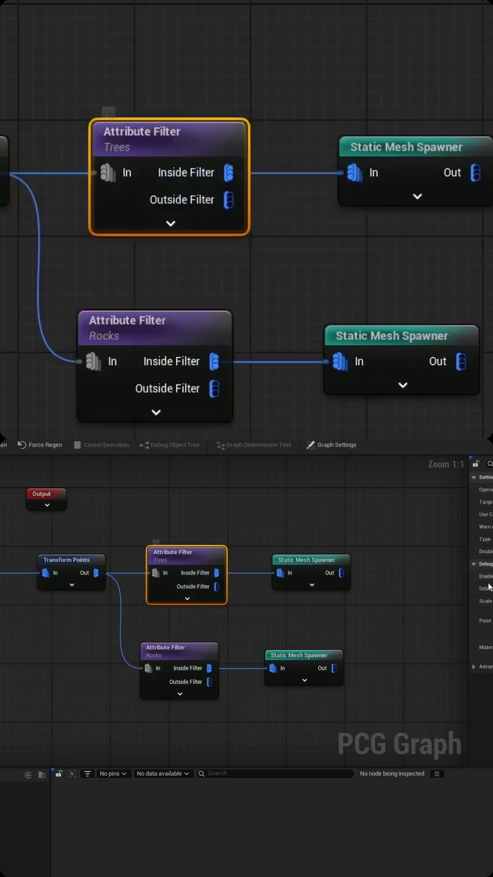
- Check the Rocks attribute filter threshold is 0.2, leaving it unchanged
{"action": "left_click", "coordinate": [155, 329]}
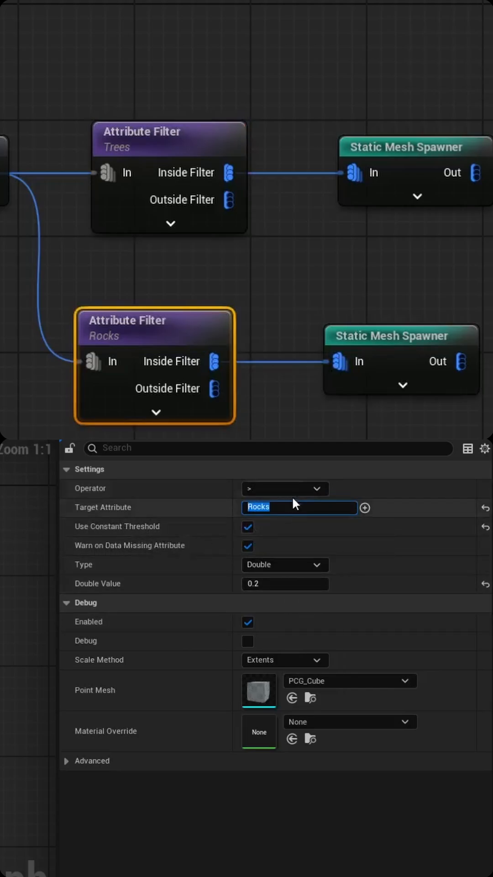
{"action": "mouse_move", "coordinate": [132, 583]}
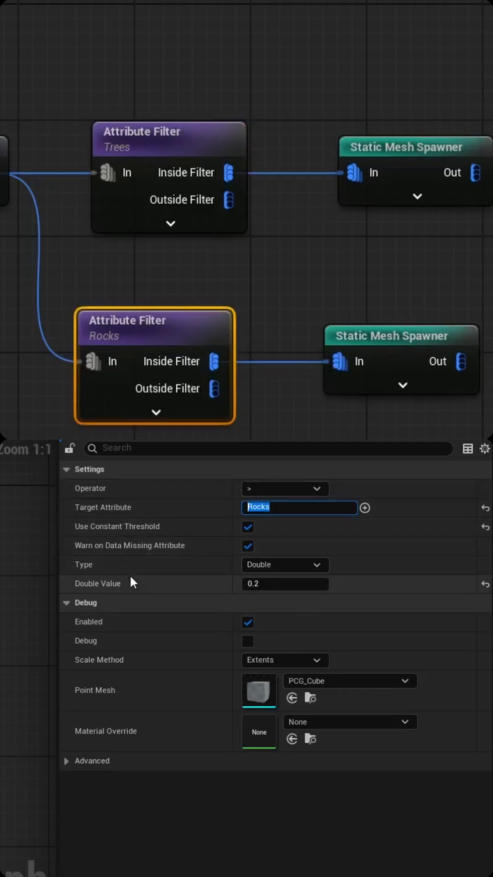
{"action": "left_click", "coordinate": [285, 583]}
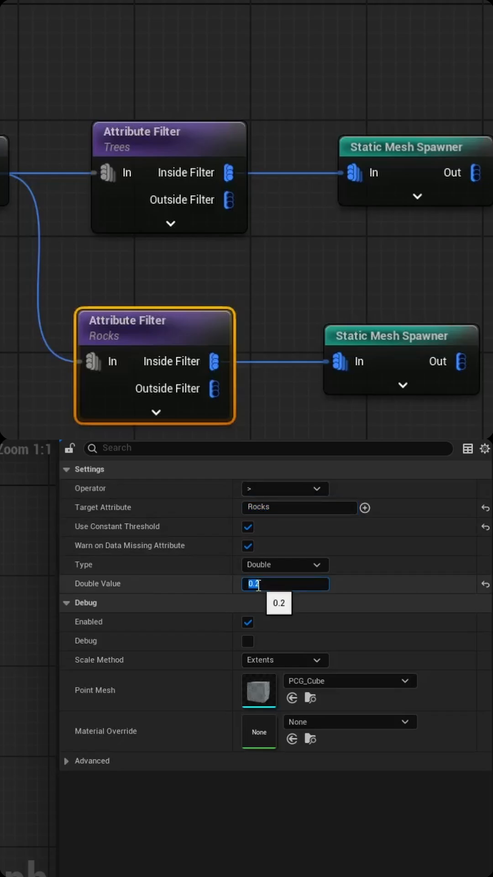
{"action": "left_click", "coordinate": [299, 508]}
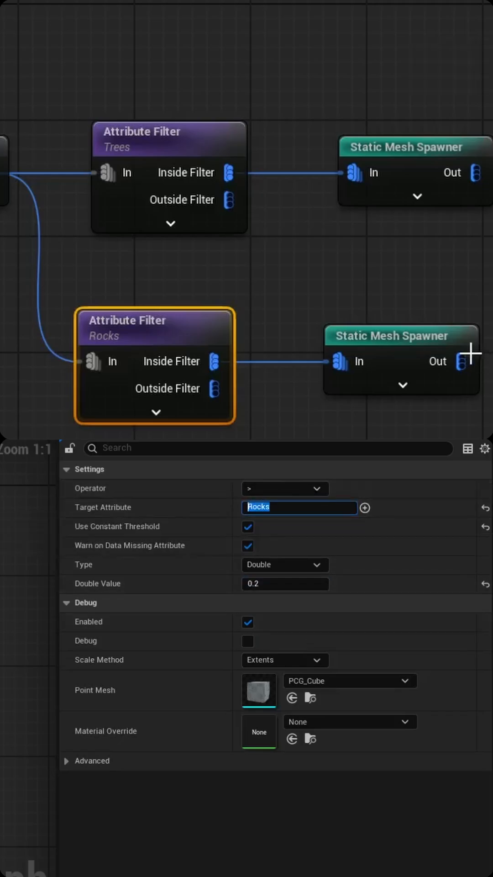
- Confirm the Rocks spawner uses SM_RockDebris_02, then inspect the Trees spawner
{"action": "left_click", "coordinate": [401, 336]}
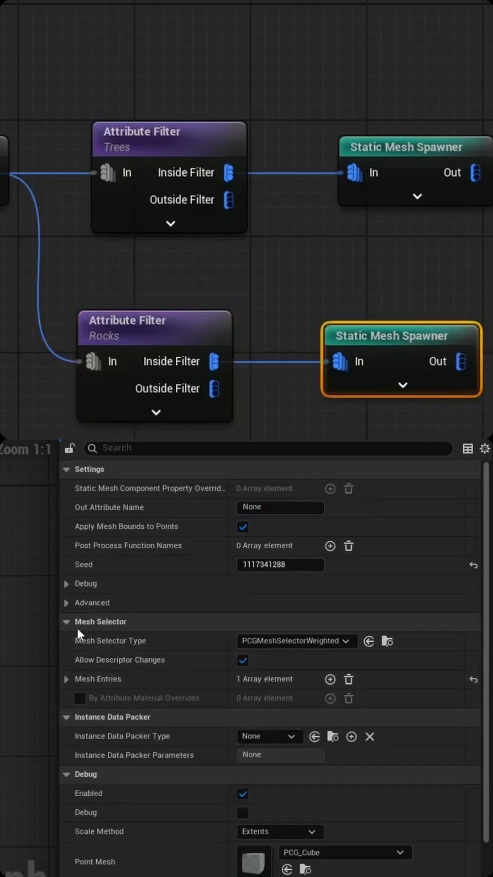
{"action": "left_click", "coordinate": [67, 678]}
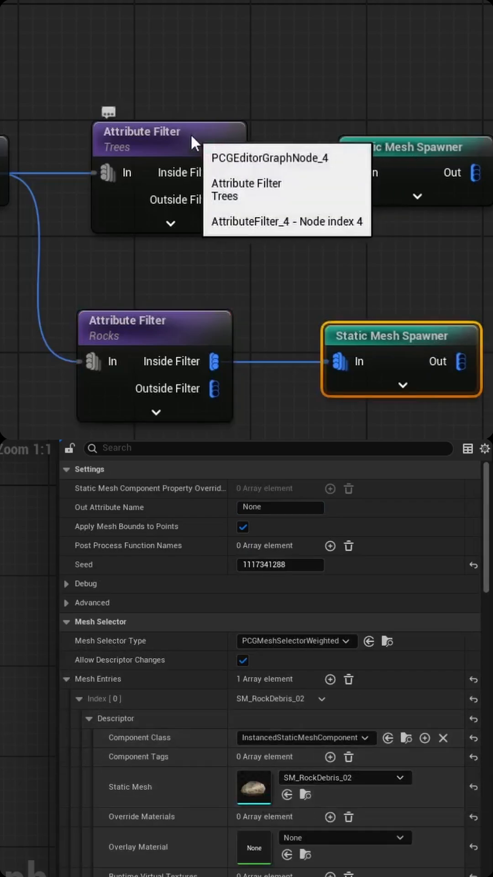
{"action": "mouse_move", "coordinate": [390, 157]}
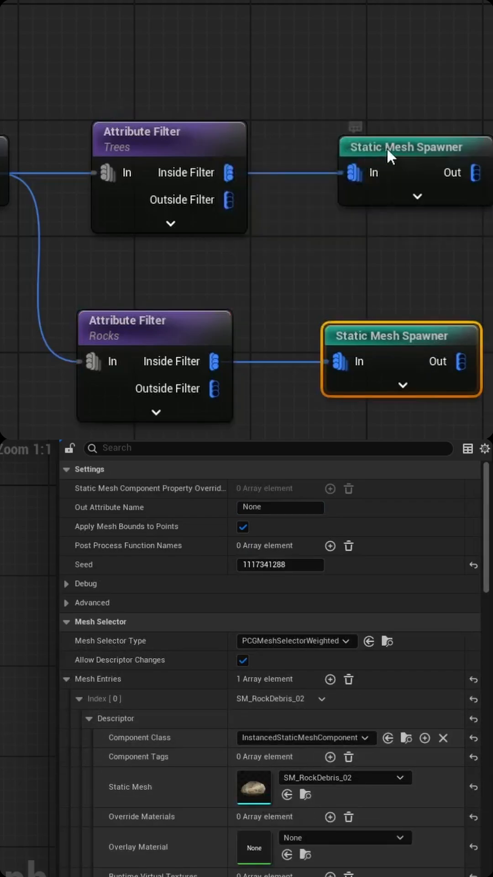
{"action": "left_click", "coordinate": [414, 147]}
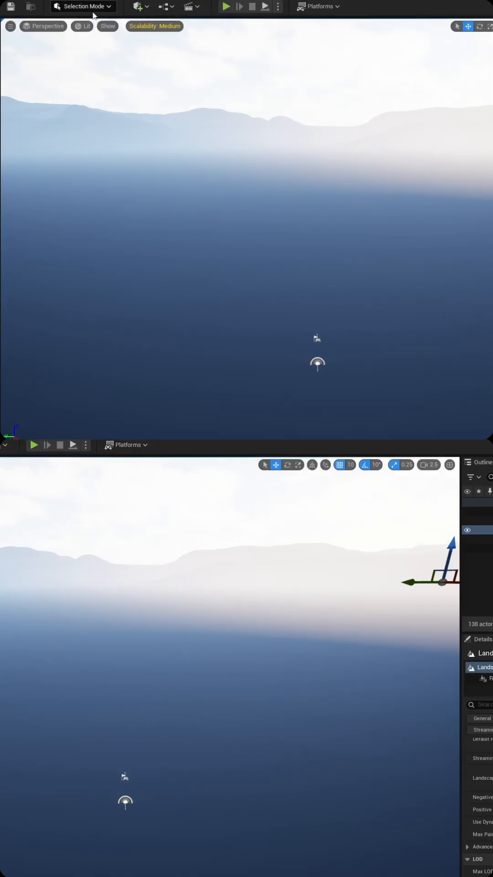
- Paint a green Trees patch and a surrounding Rocks area onto the landscape
{"action": "left_click", "coordinate": [84, 6]}
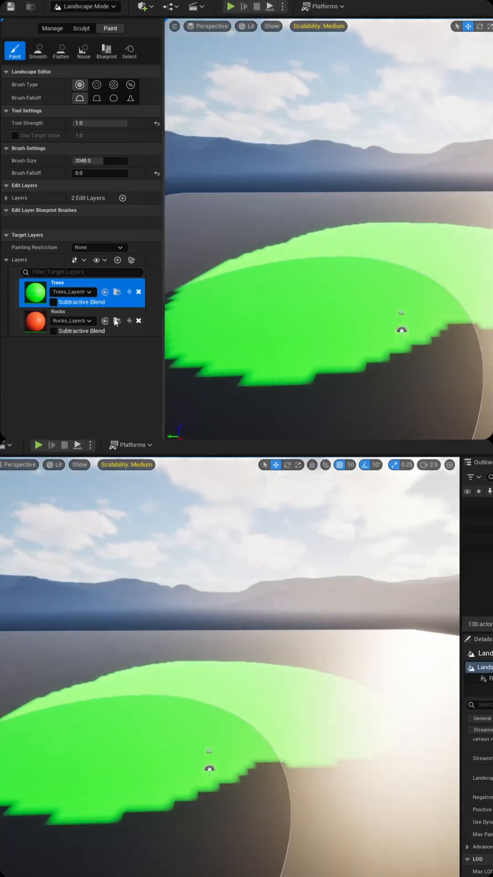
{"action": "left_click", "coordinate": [57, 311]}
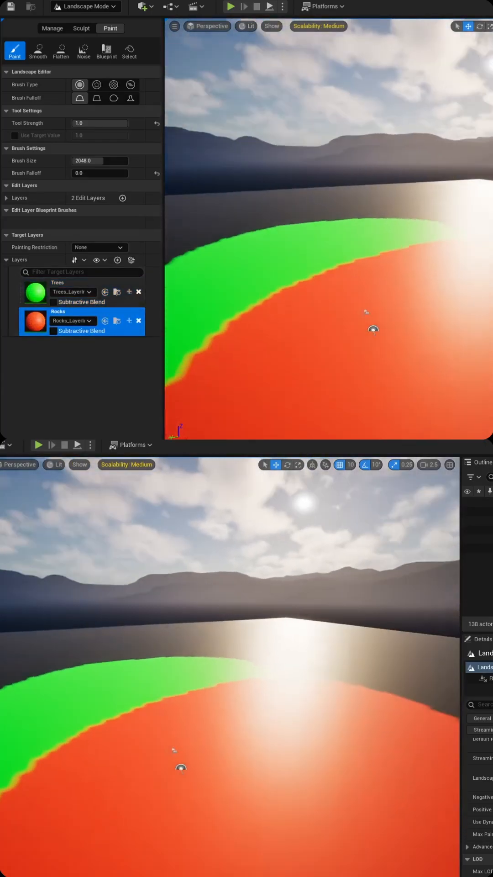